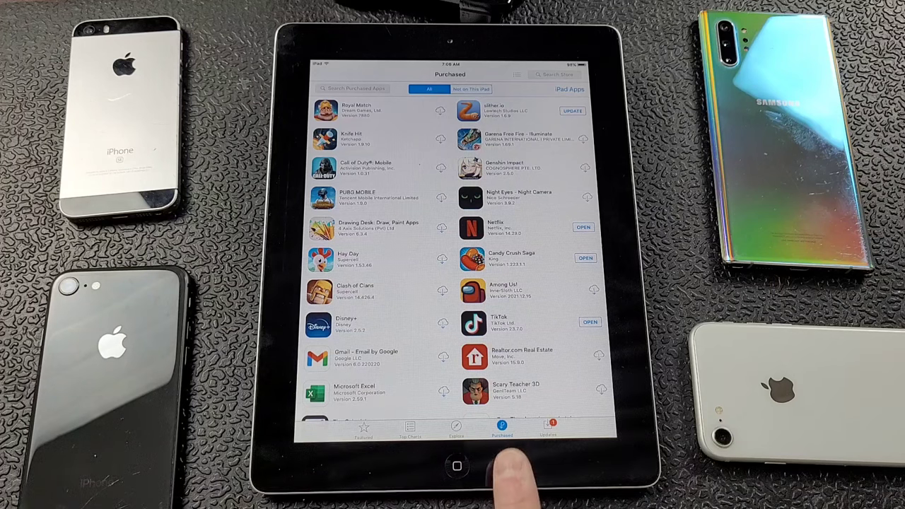
- Write 'Subscrib' into a blank note in Notes before heading back to the home screen
scroll("down", 3)
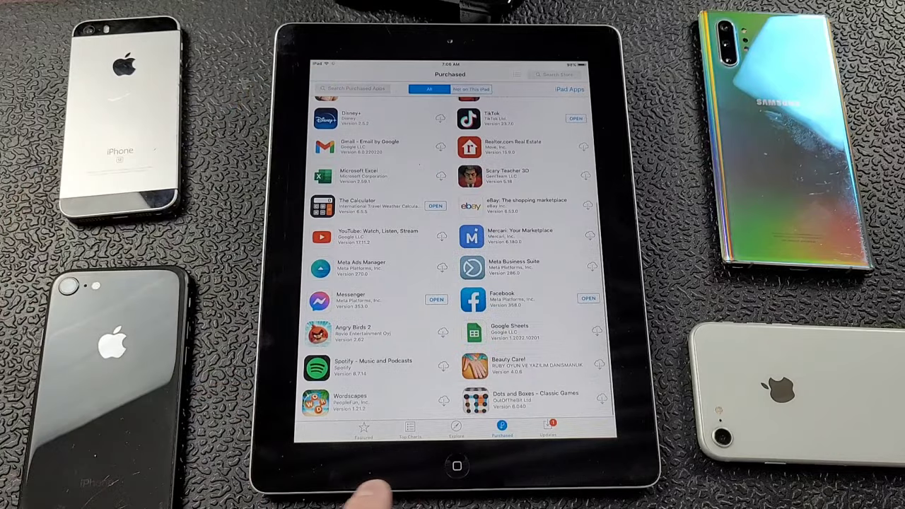
scroll("up", 3)
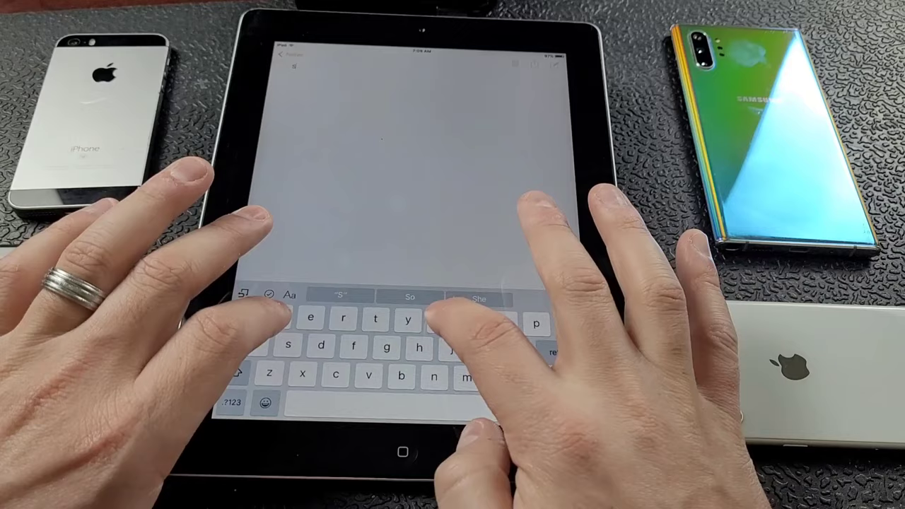
type("Subscribe to this channel")
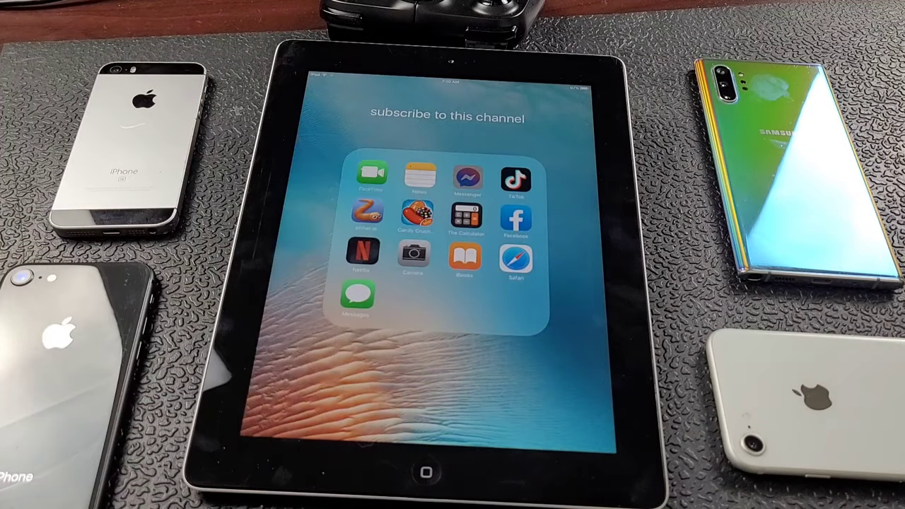
- Launch Facebook Messenger from the home screen app folder
left_click(467, 178)
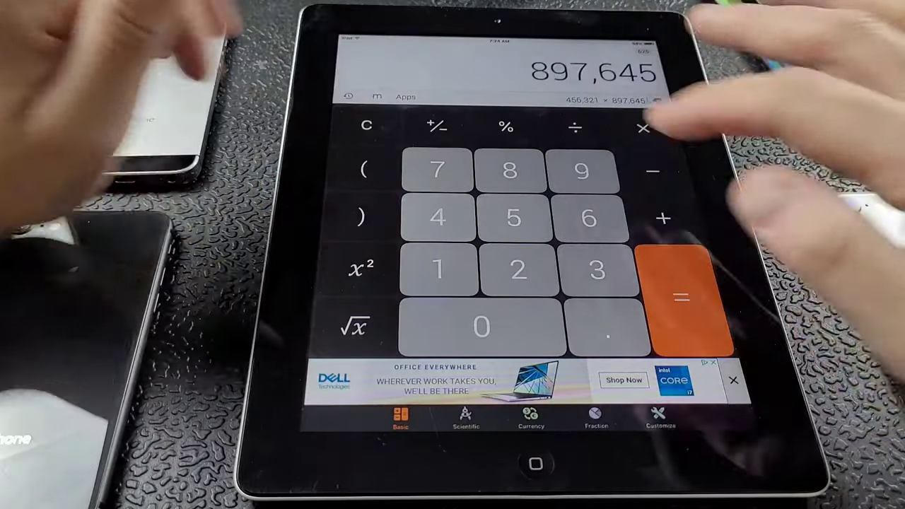
- Get 456,321 × 897,645 = 409,614,264,045, then browse the Customize colour themes
left_click(681, 292)
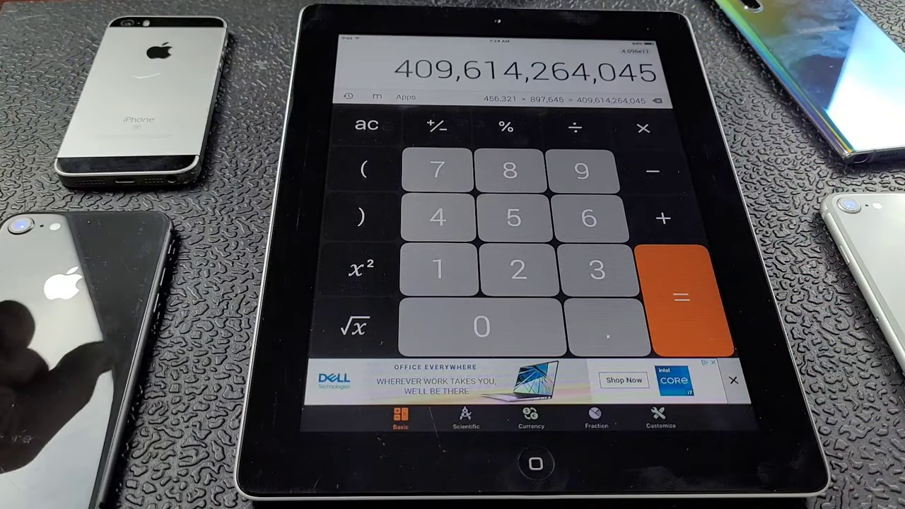
left_click(597, 417)
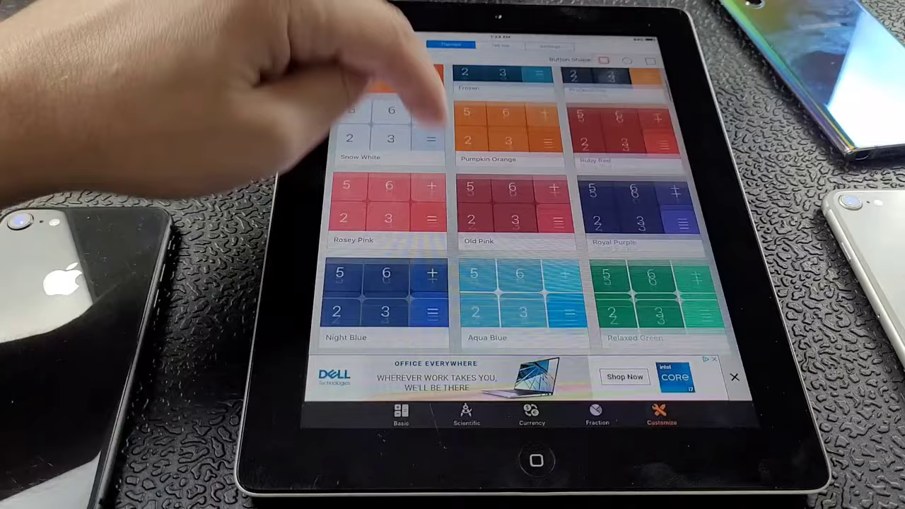
scroll("down", 3)
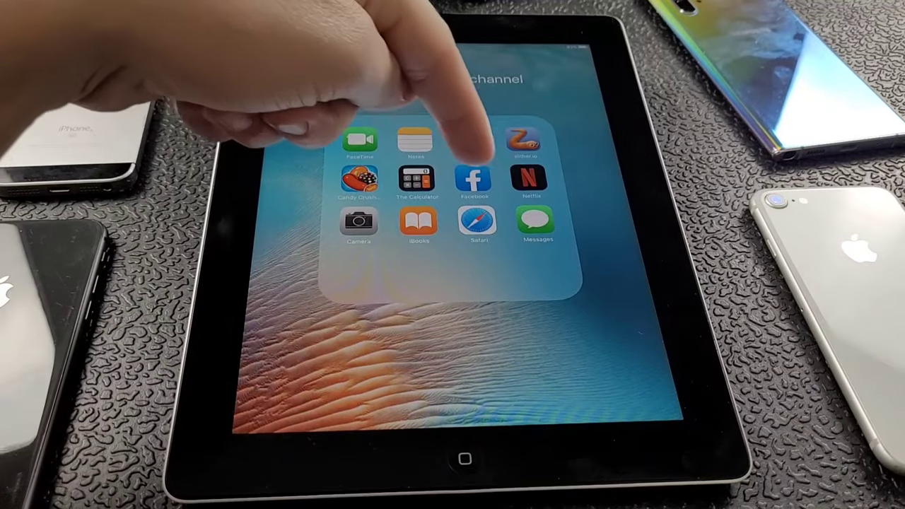
- Launch Facebook and scroll through the Marketplace sticker listings
left_click(472, 176)
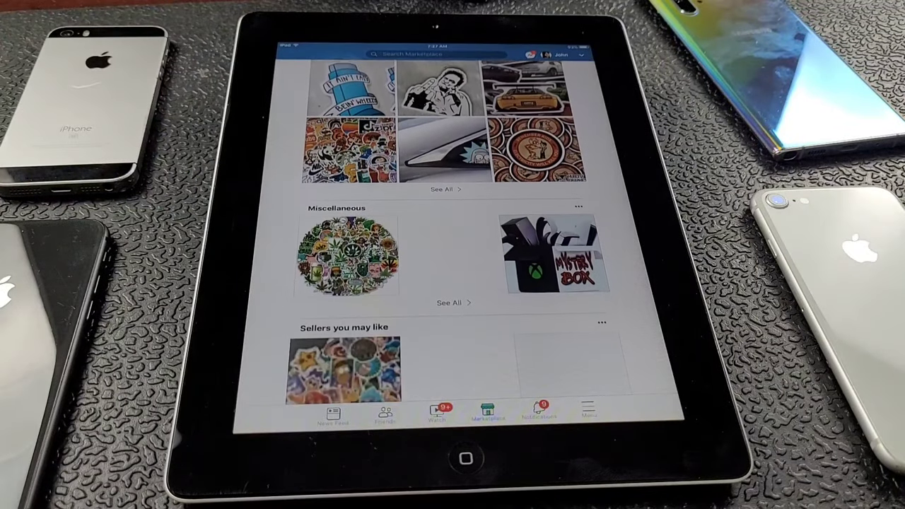
scroll("down", 3)
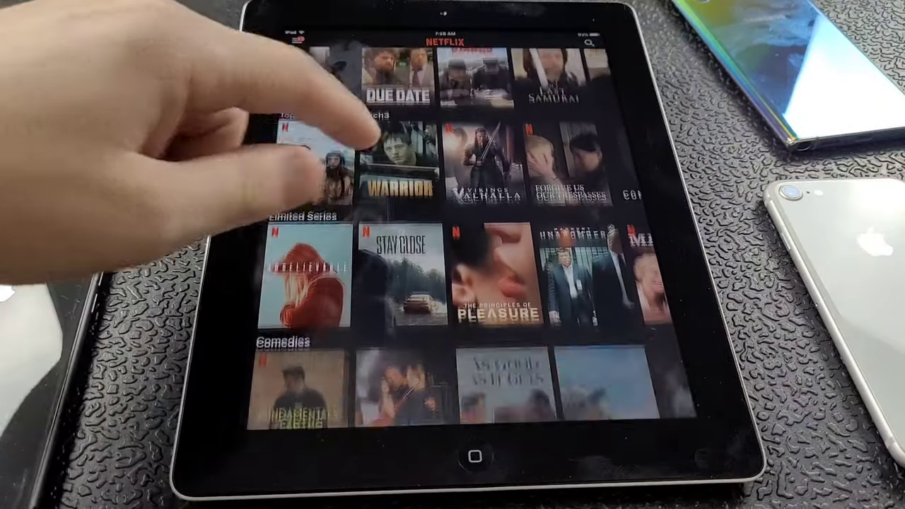
scroll("down", 3)
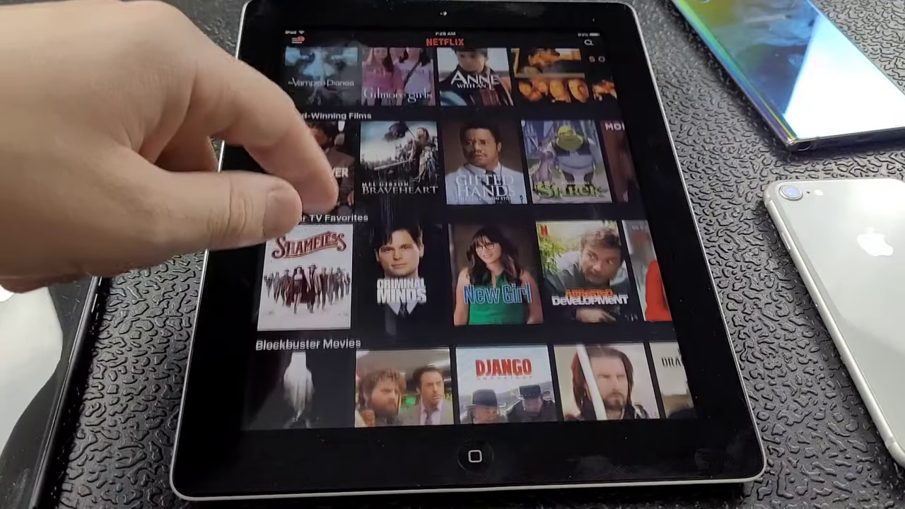